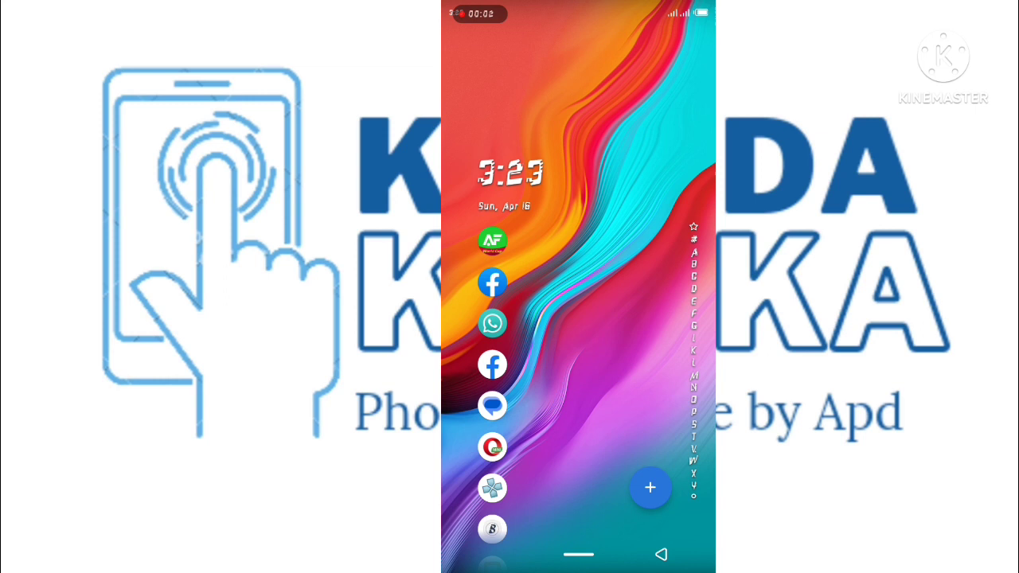
Launch WhatsApp from its home-screen icon
click(492, 323)
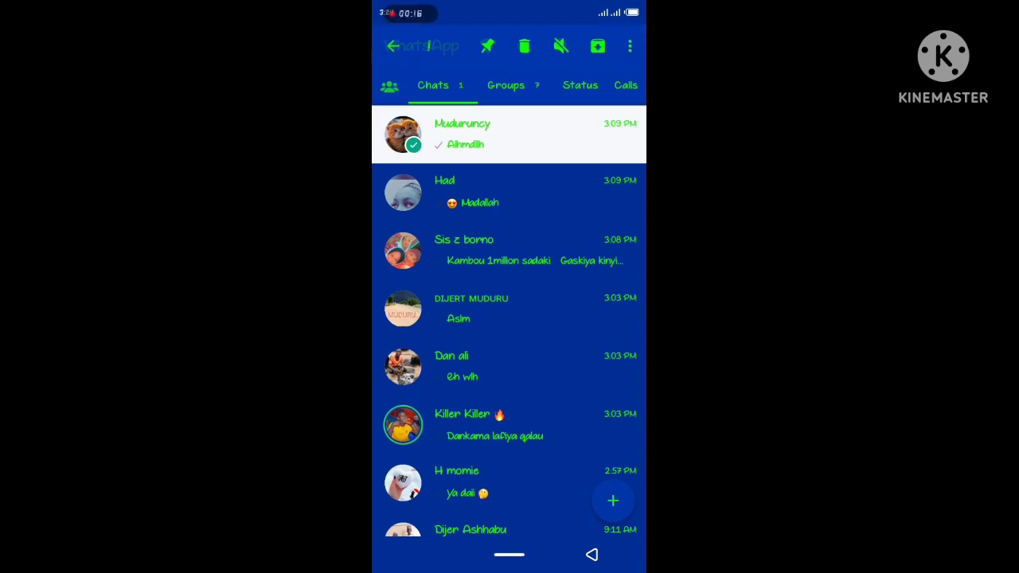
Open the overflow menu for the selected top chat, revealing Hide Chat
click(629, 46)
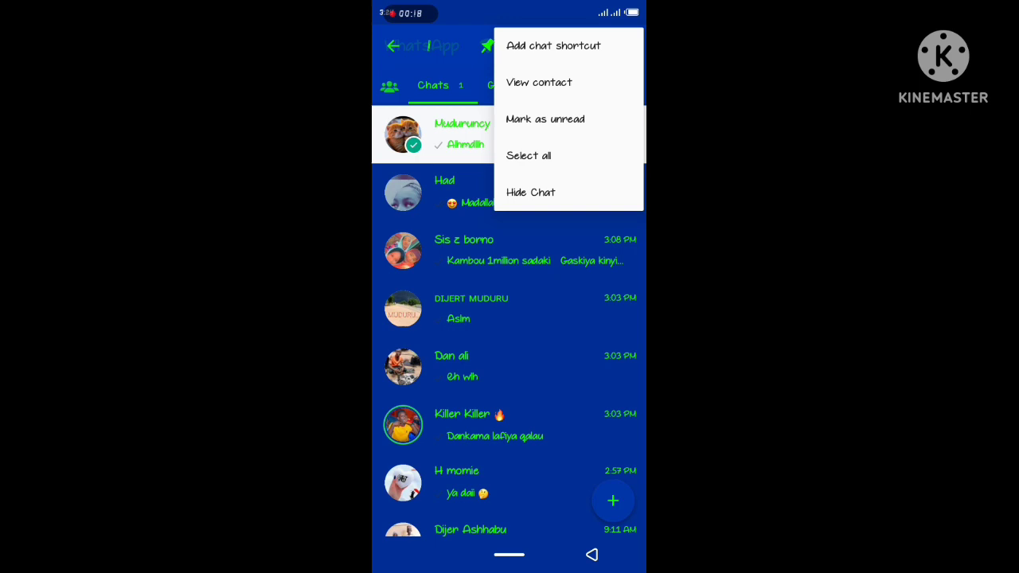